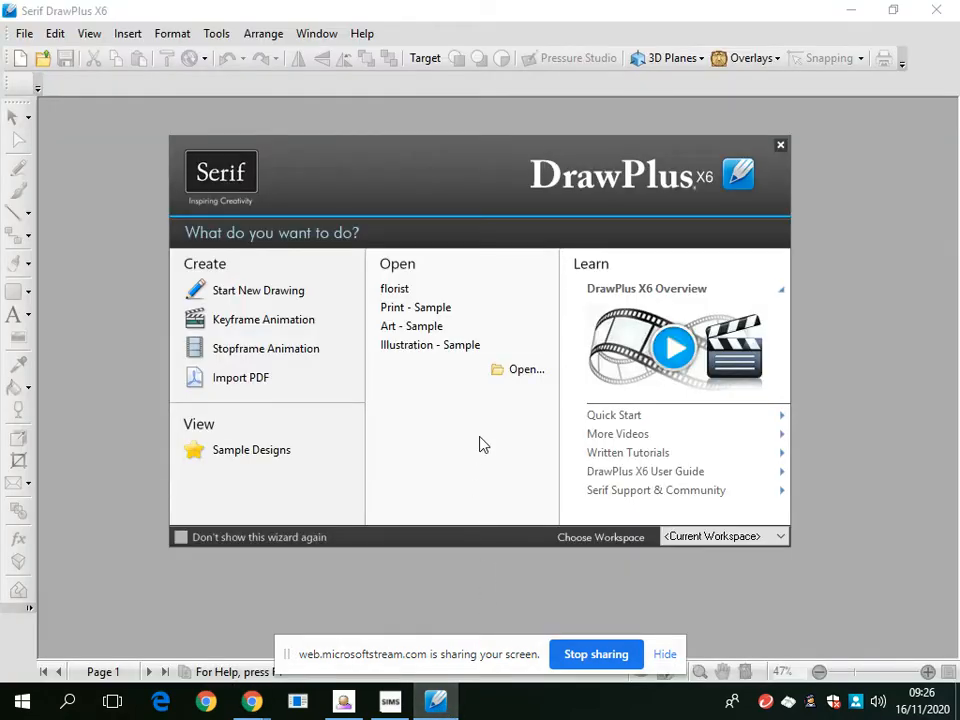
mouse_move(258, 290)
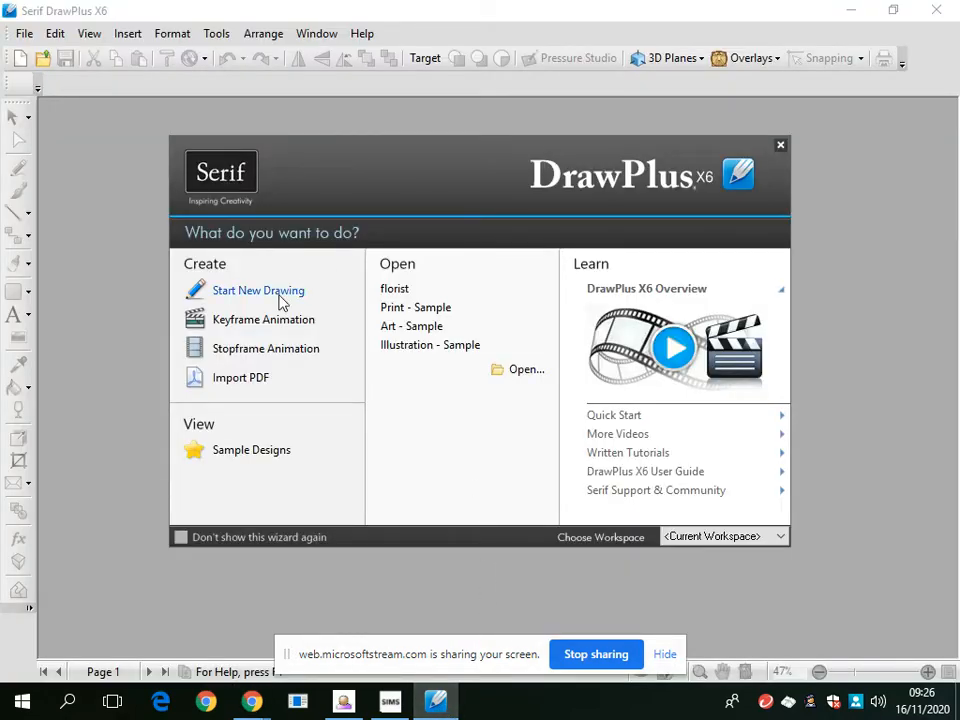
Start a new blank drawing, keeping the A4 portrait page size.
click(258, 290)
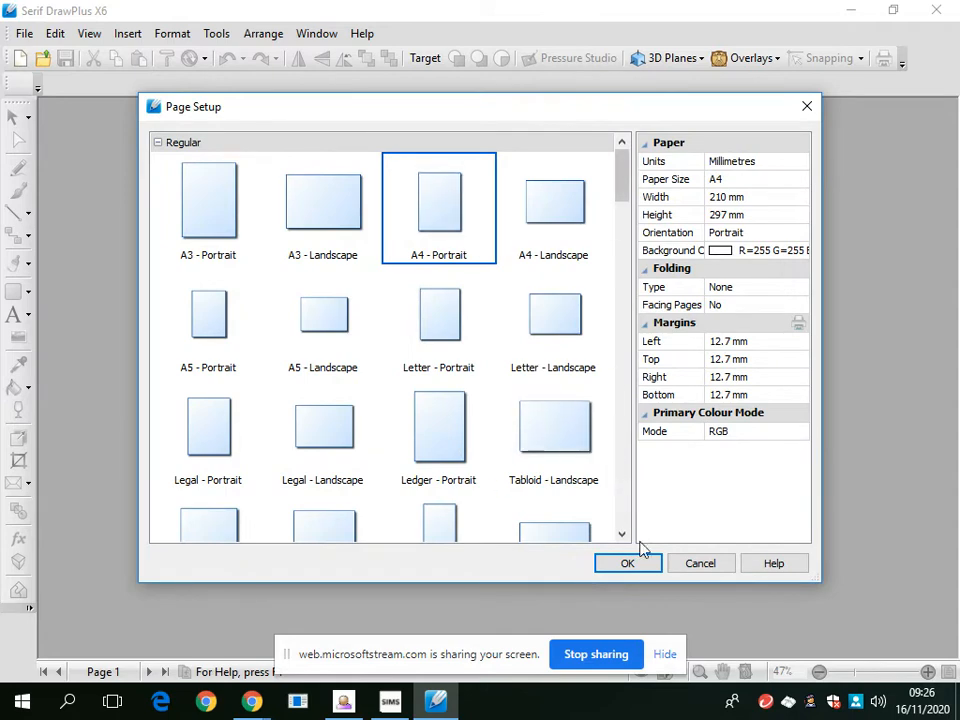
click(627, 563)
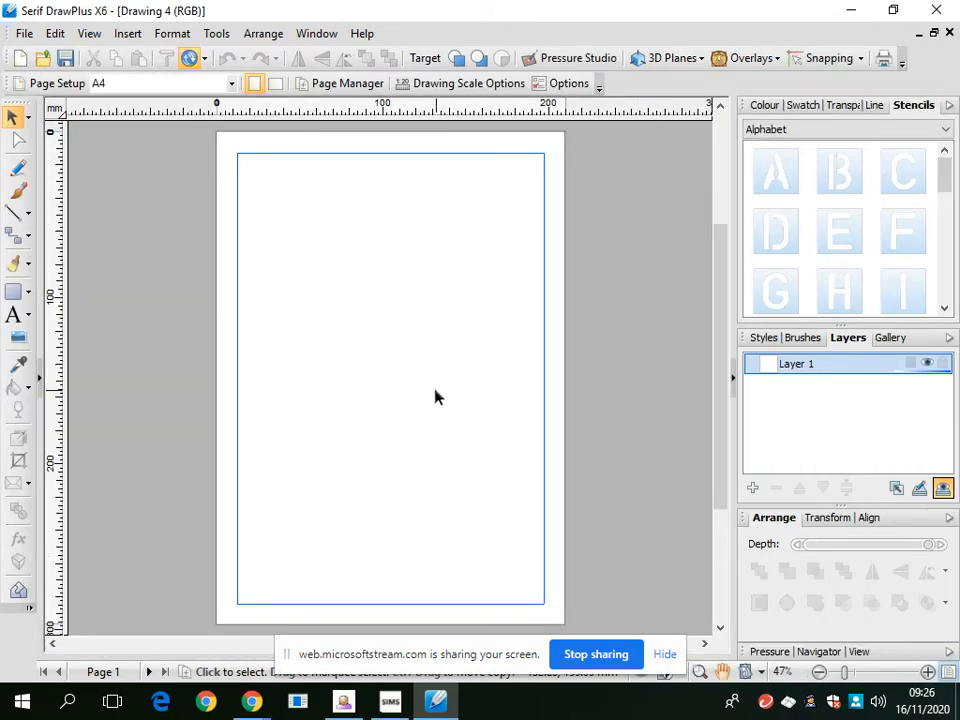
mouse_move(17, 118)
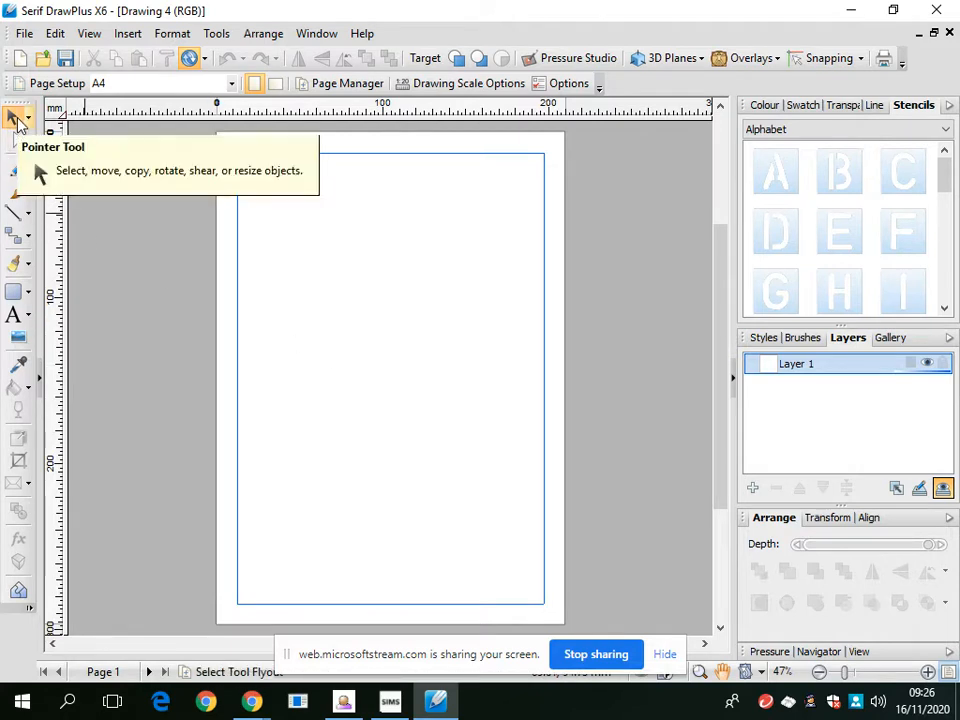
mouse_move(18, 143)
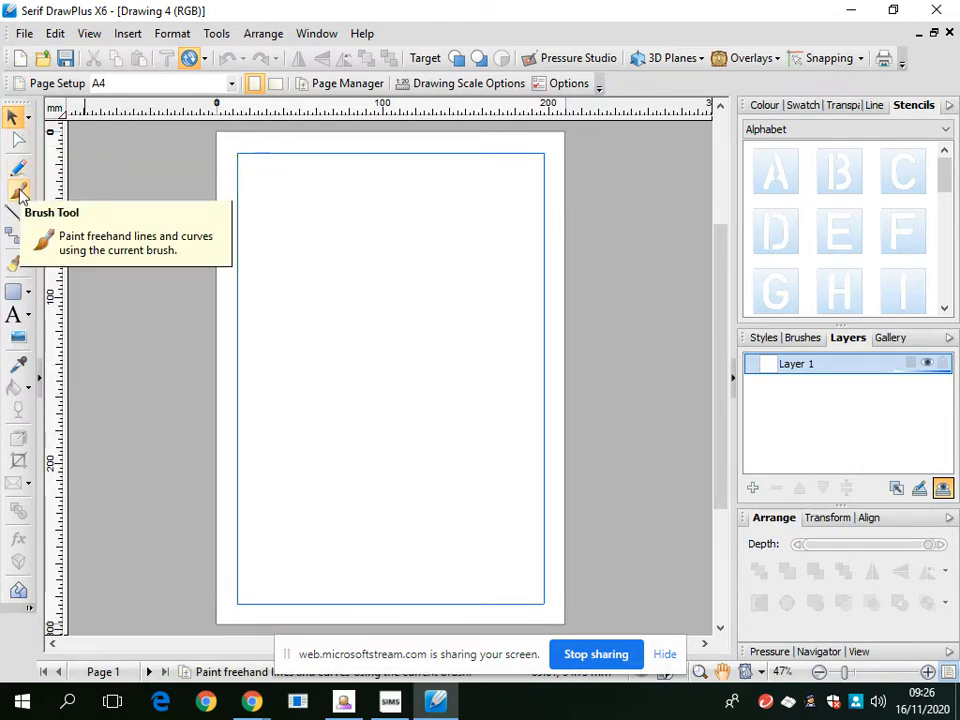
mouse_move(20, 168)
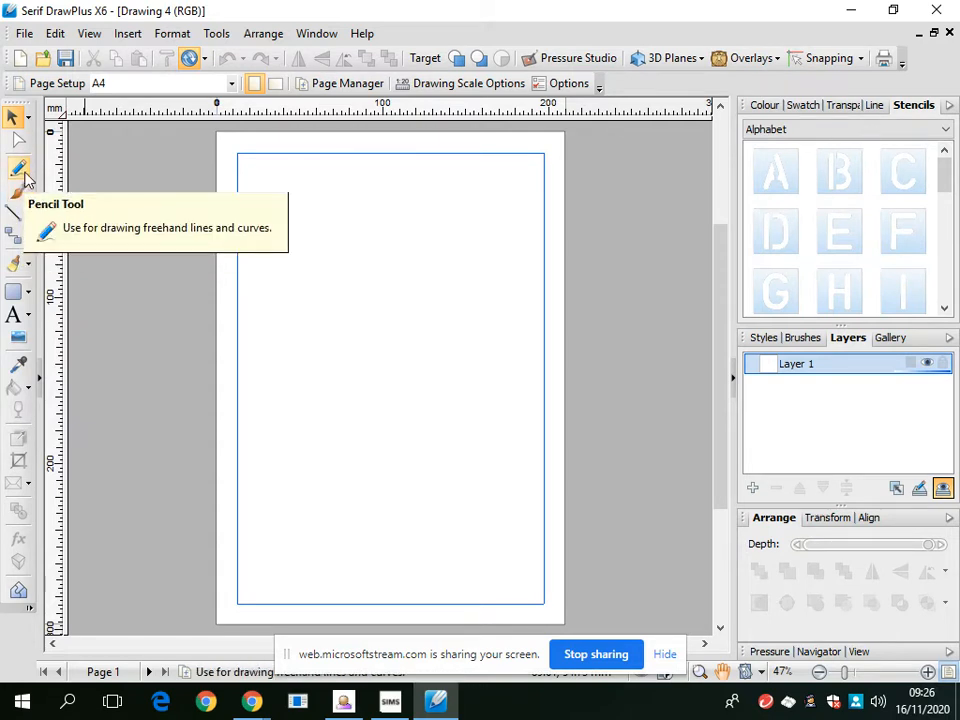
mouse_move(18, 192)
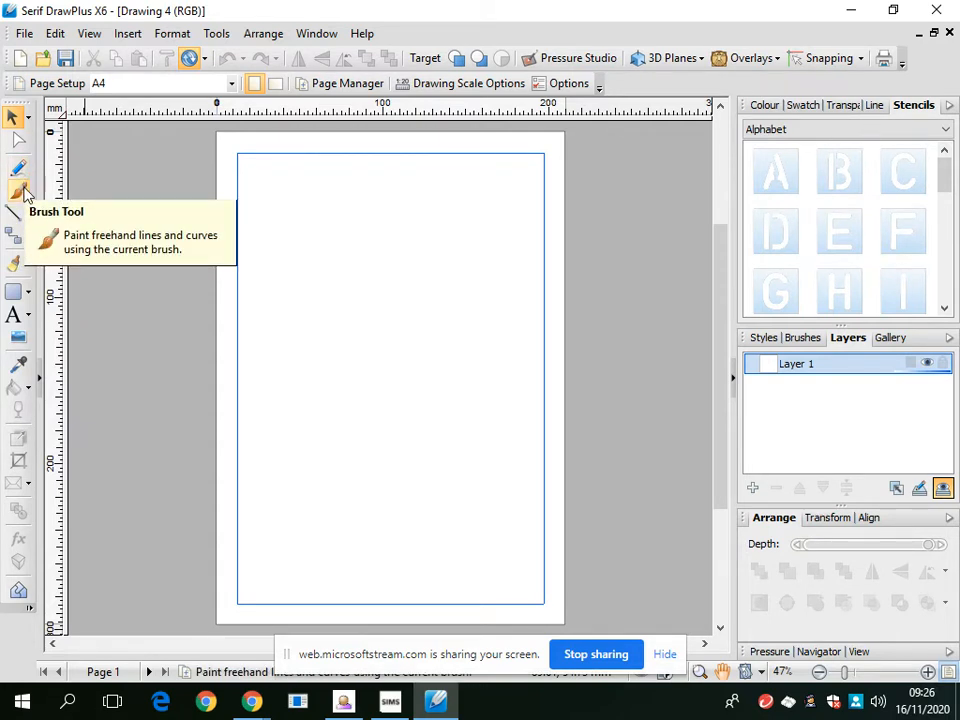
mouse_move(18, 168)
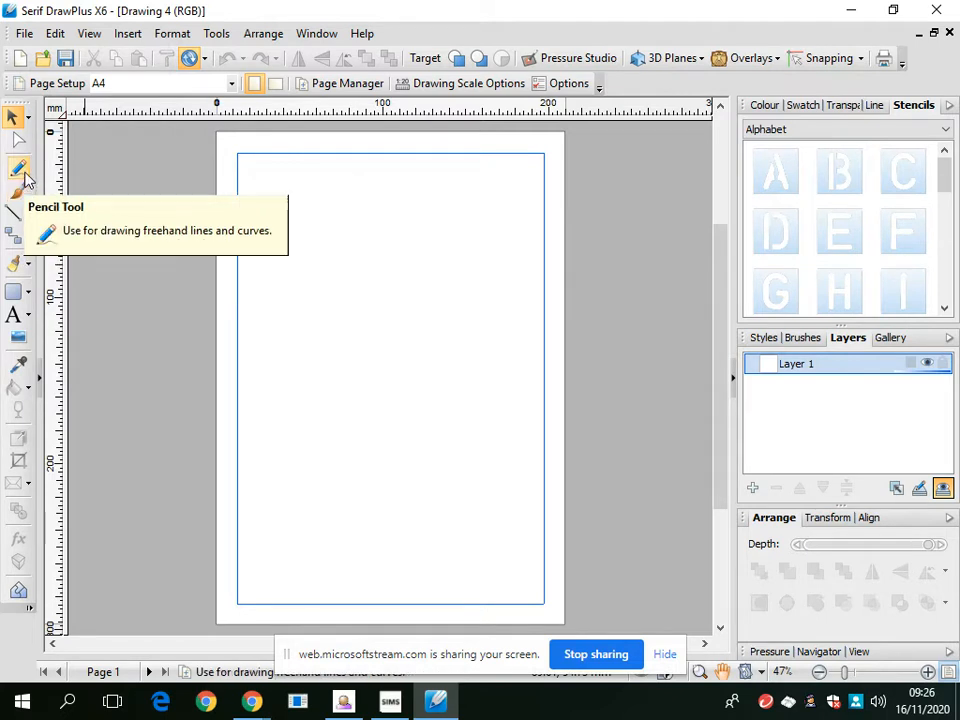
mouse_move(18, 192)
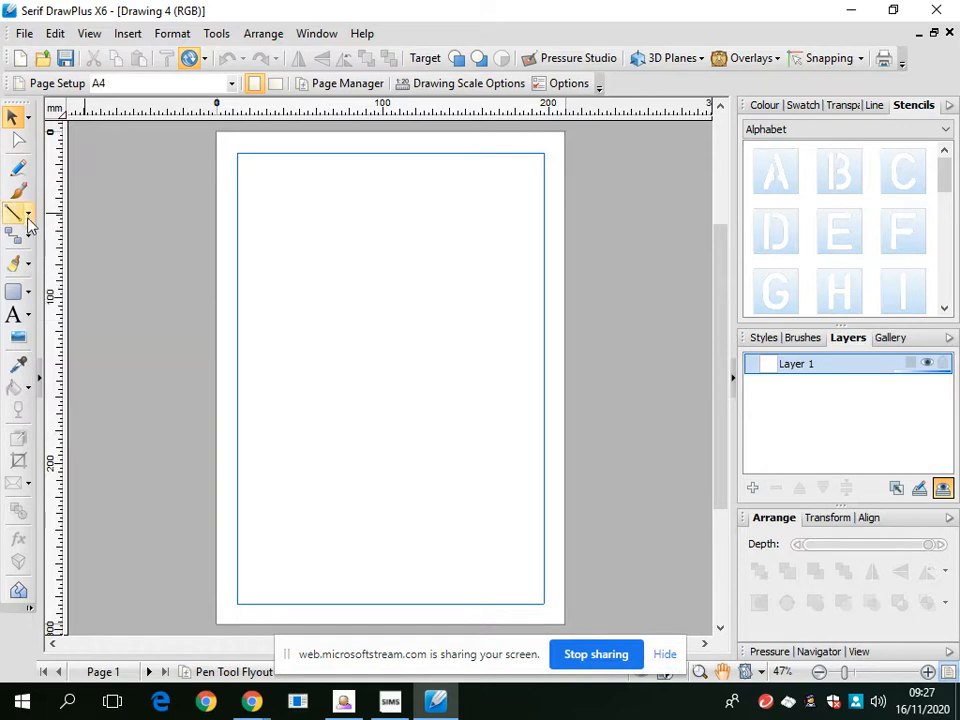
mouse_move(18, 291)
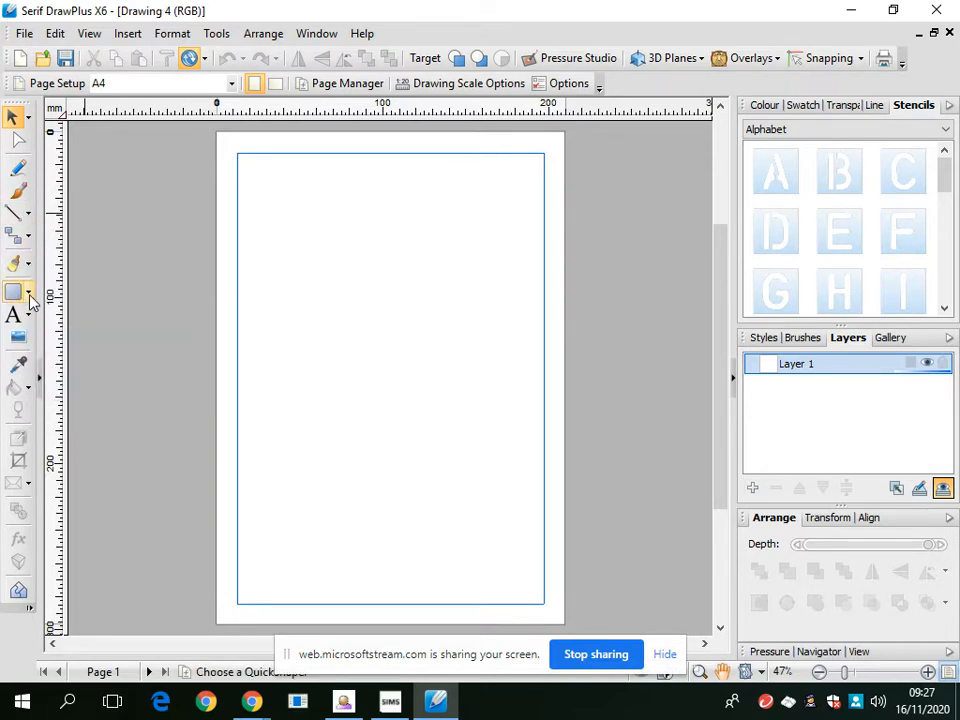
mouse_move(18, 337)
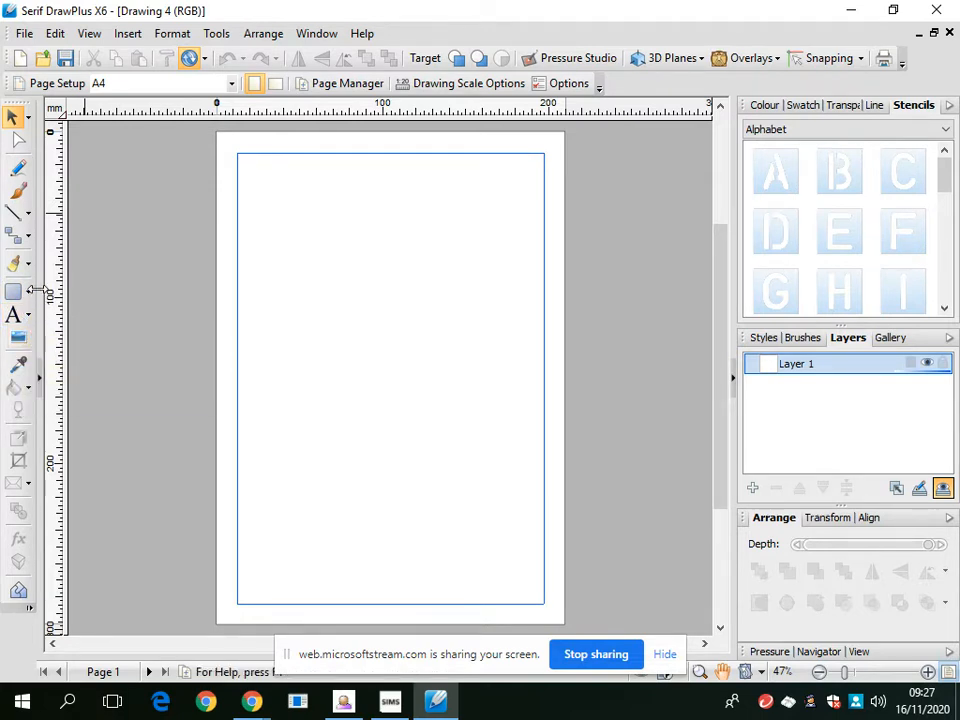
mouse_move(18, 291)
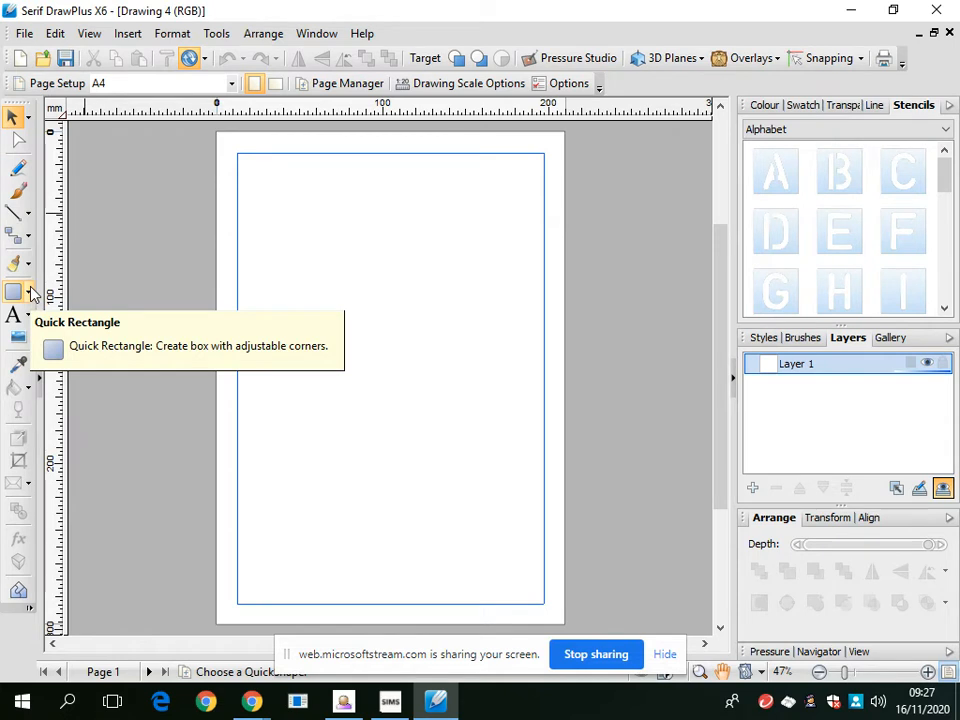
Draw a Quick Rectangle from the top-left to the bottom-right margin corner.
click(18, 290)
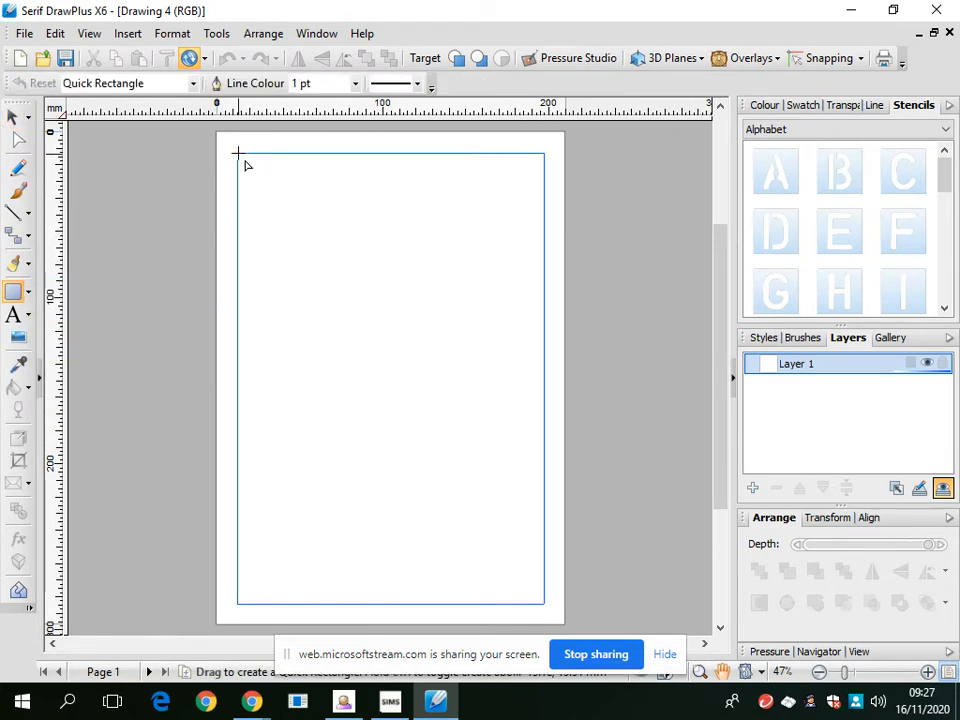
drag(238, 153, 545, 608)
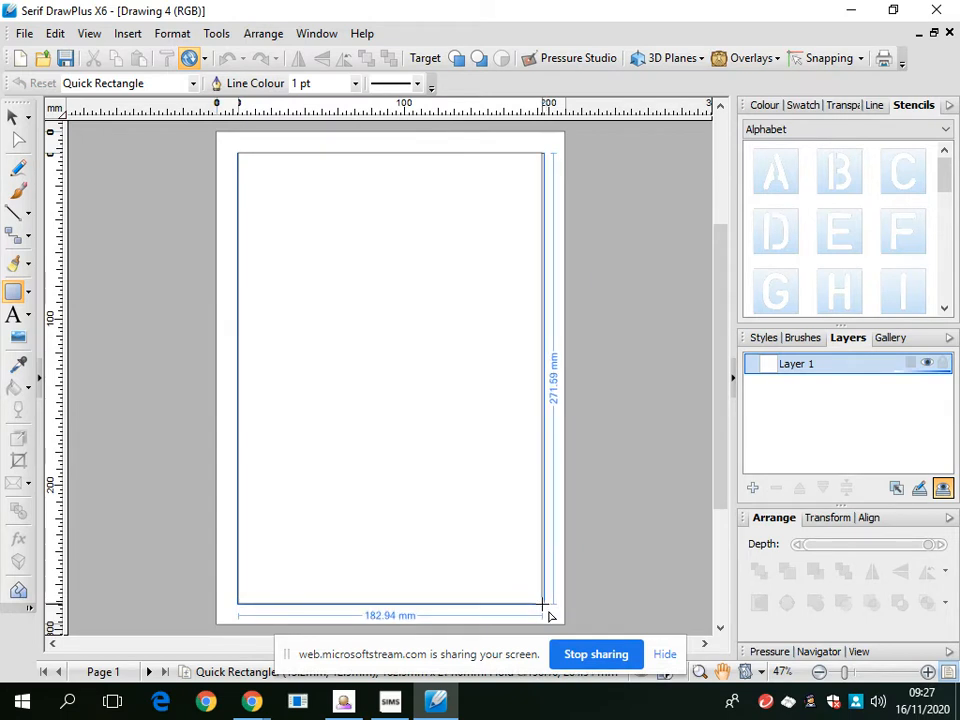
drag(238, 153, 542, 604)
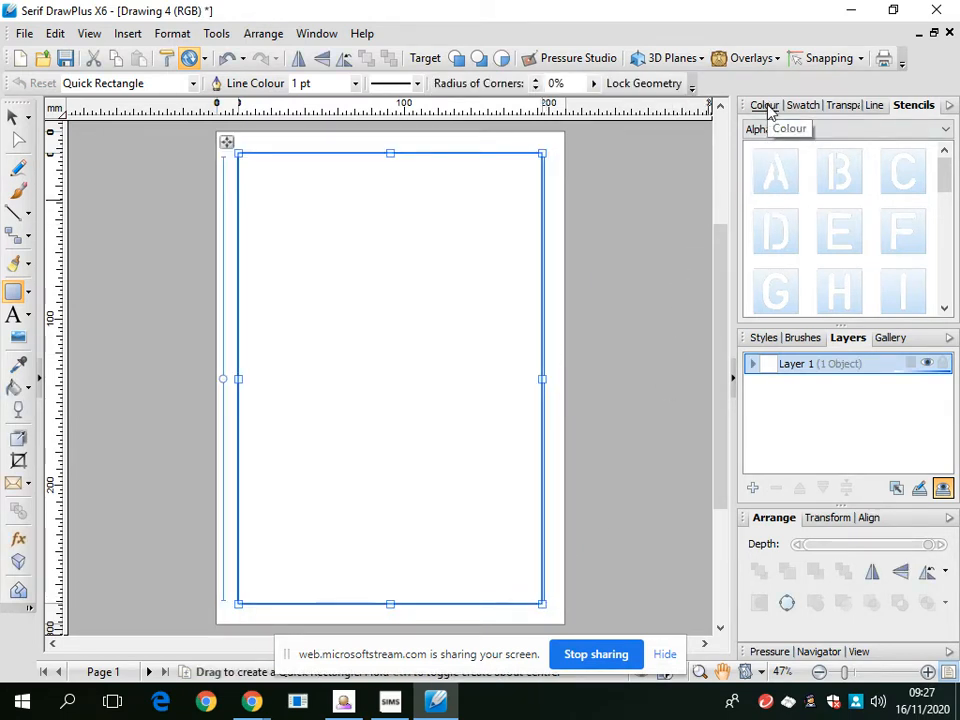
Fill the page-sized rectangle with bright blue from the Colour tab.
click(764, 105)
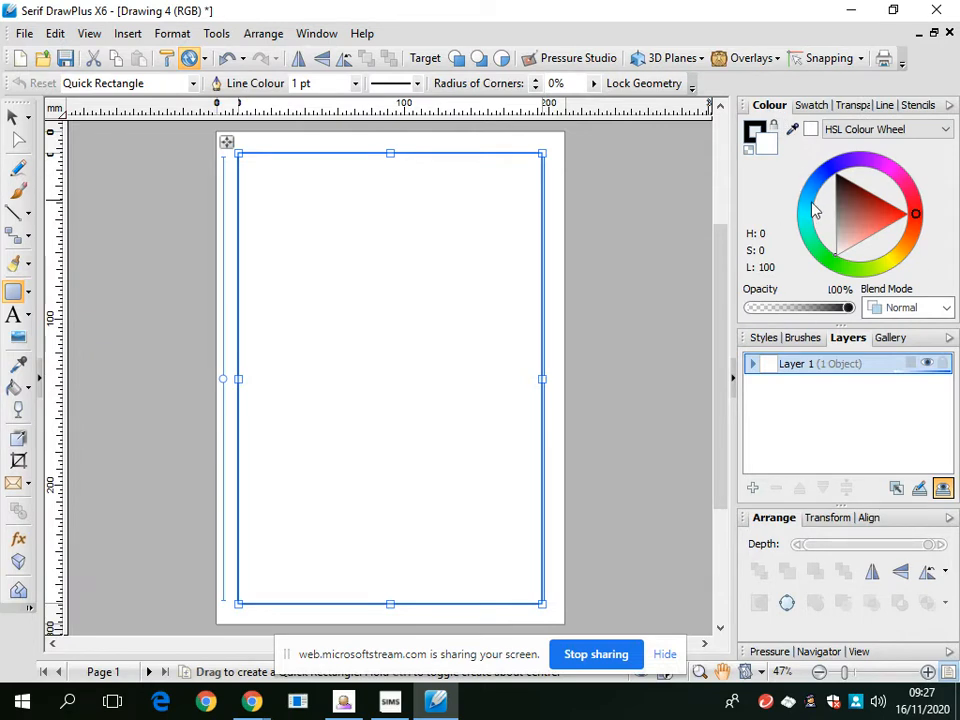
mouse_move(757, 140)
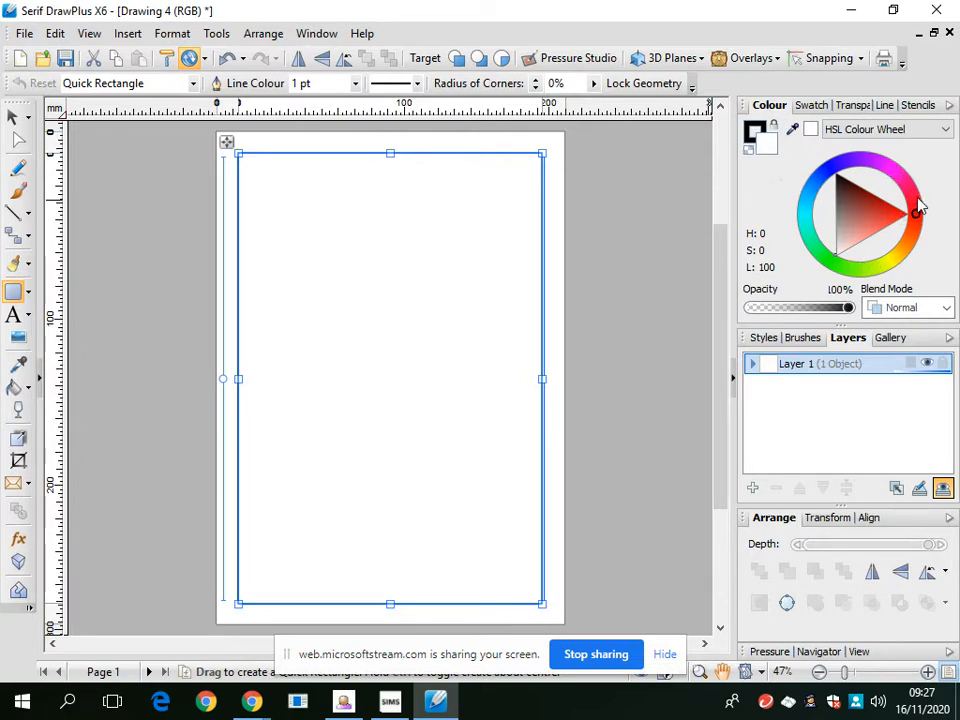
click(850, 160)
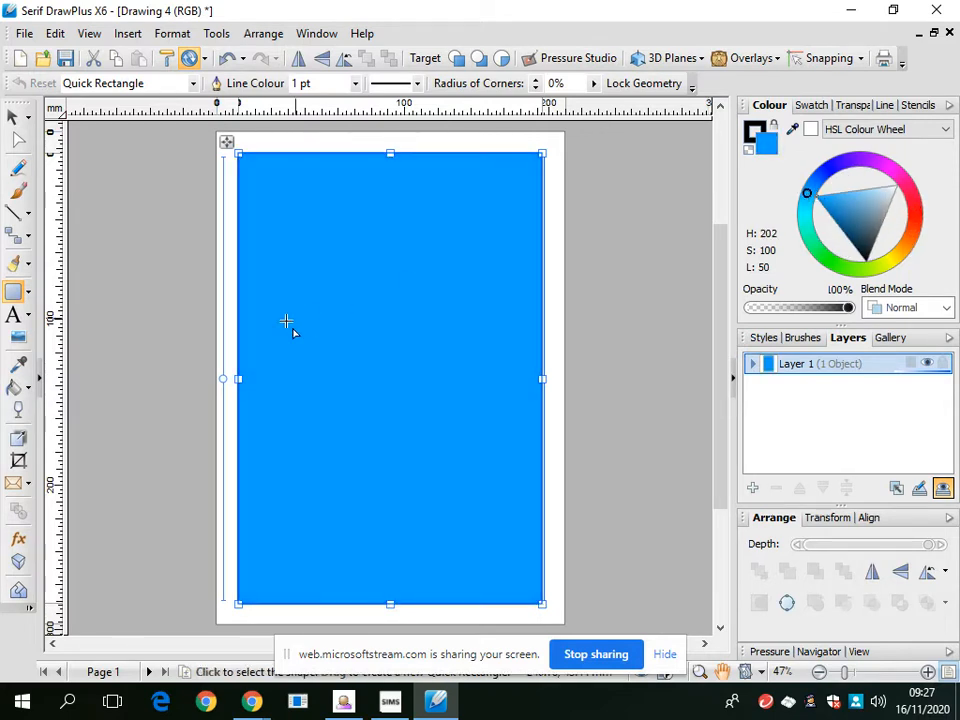
mouse_move(18, 411)
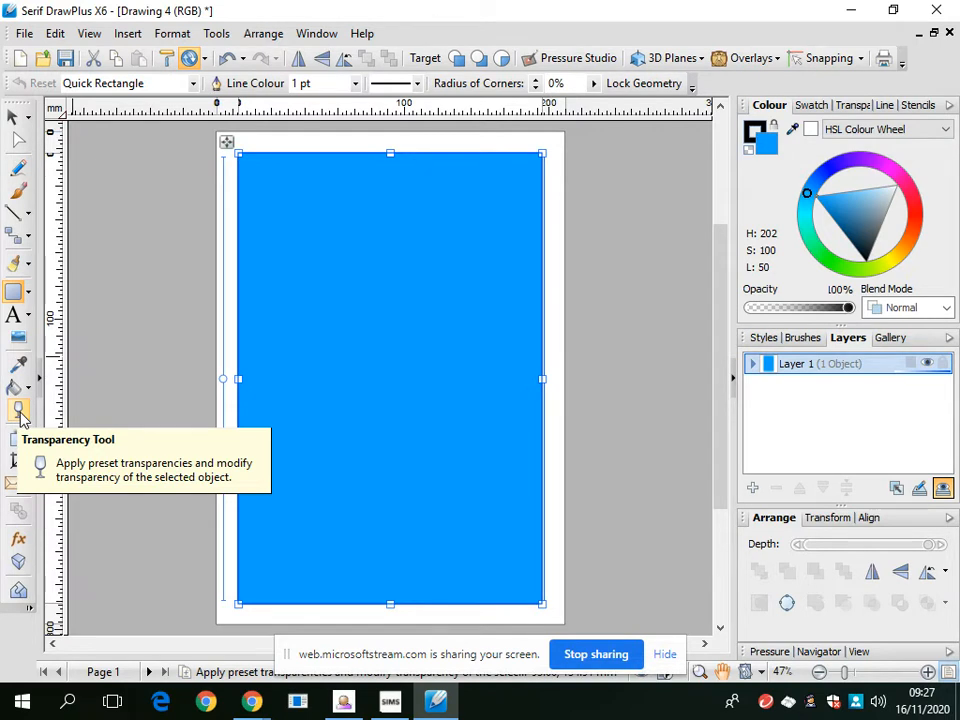
Apply a linear transparency dragged from the rectangle's top down to its bottom.
click(18, 411)
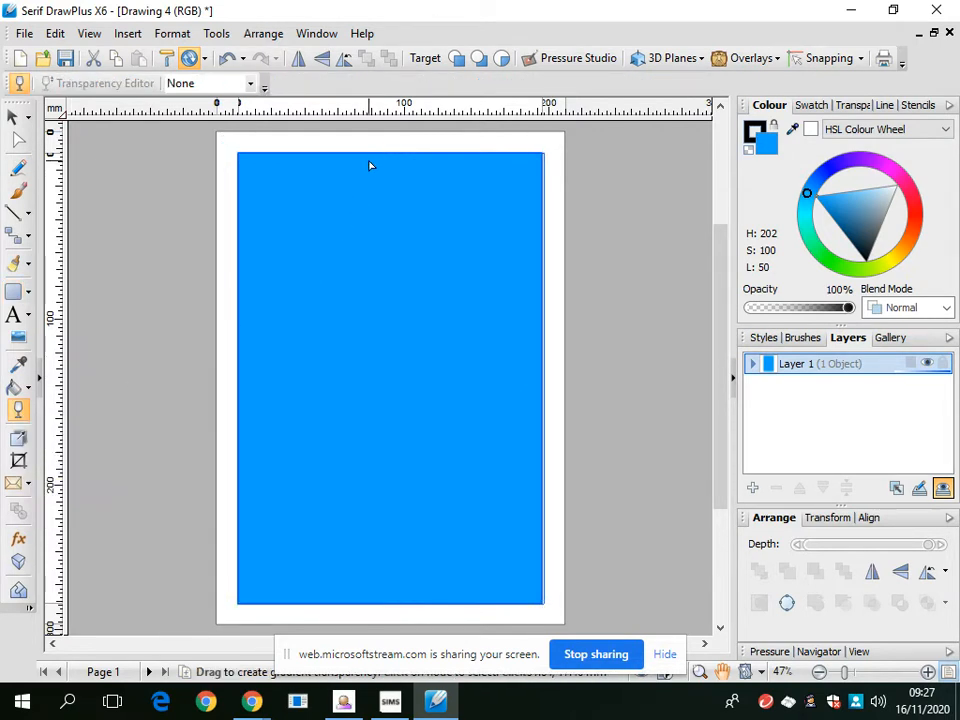
drag(368, 161, 365, 543)
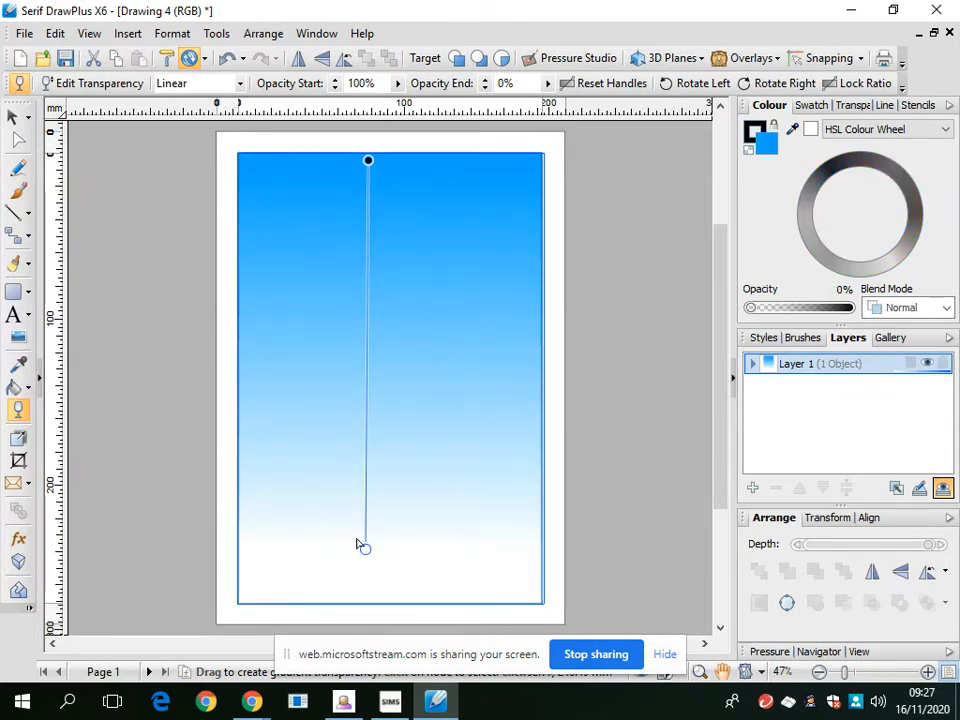
mouse_move(18, 315)
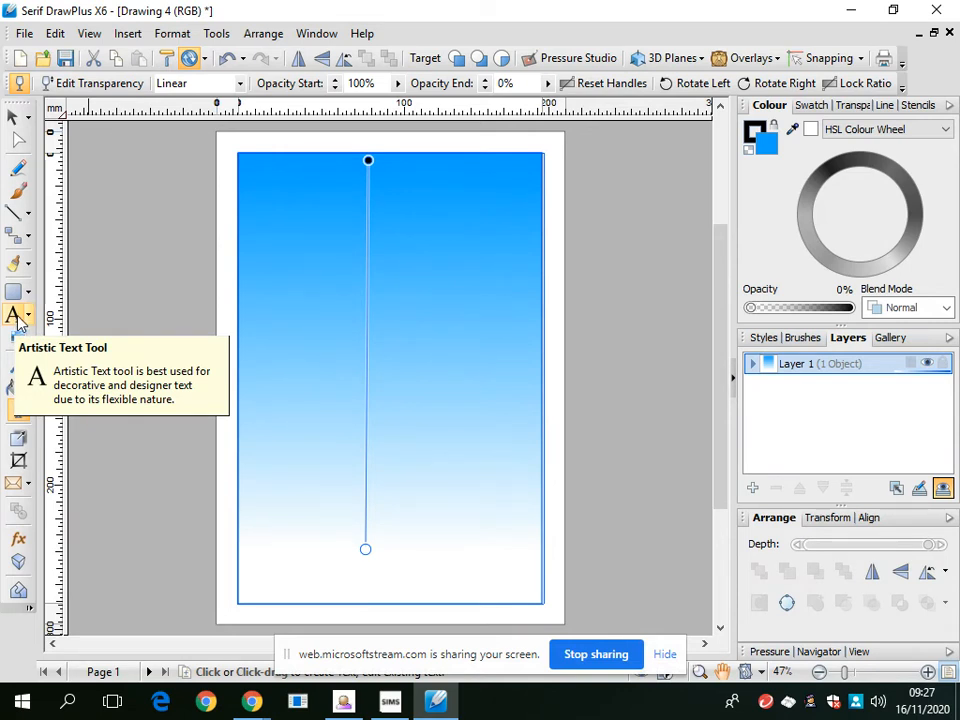
Type 'TEXT' as artistic text and set its font to Clarity Gothic Heavy SF.
click(18, 315)
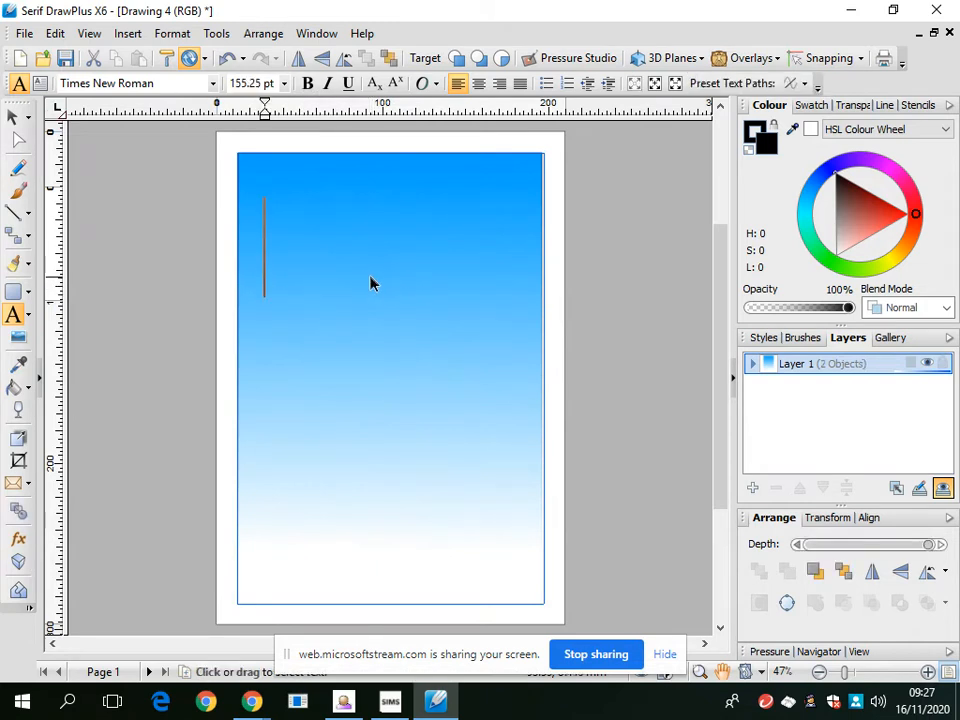
text(TEX)
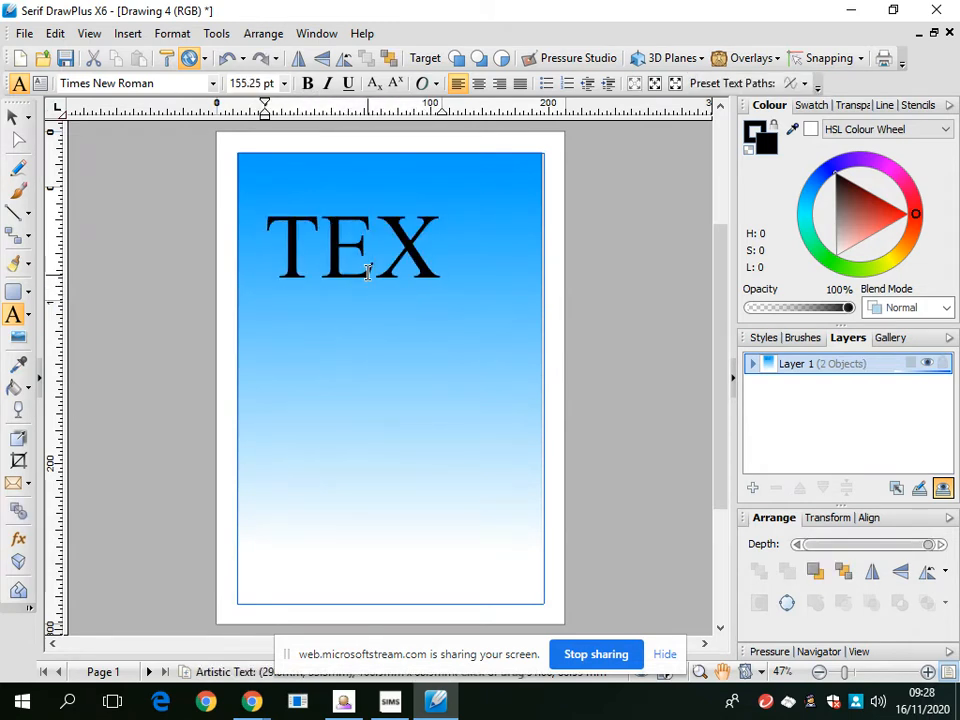
text(T)
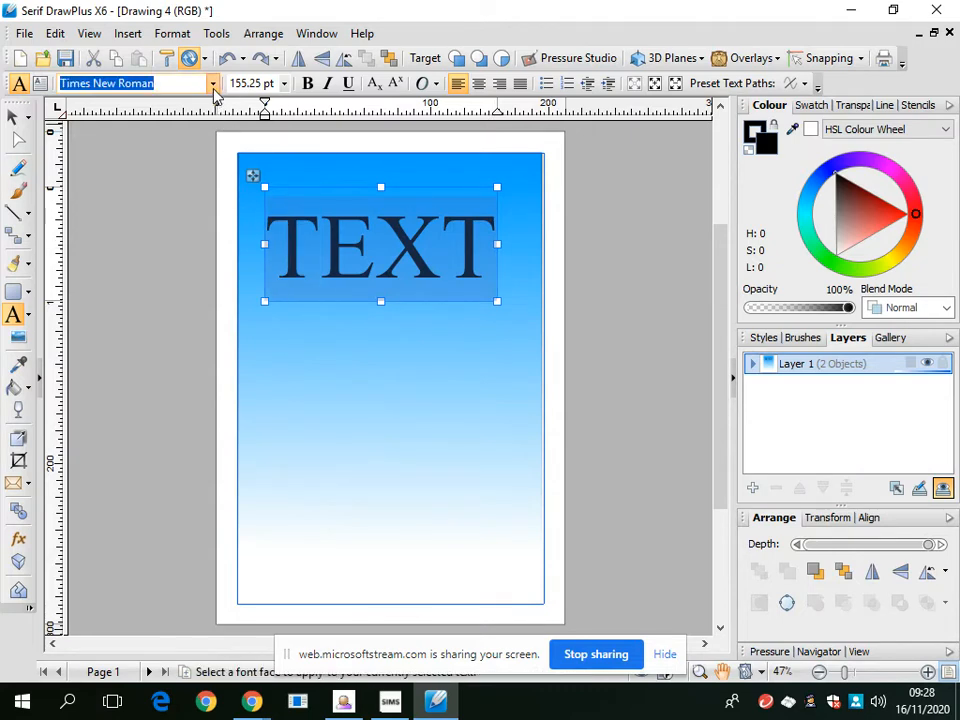
click(212, 83)
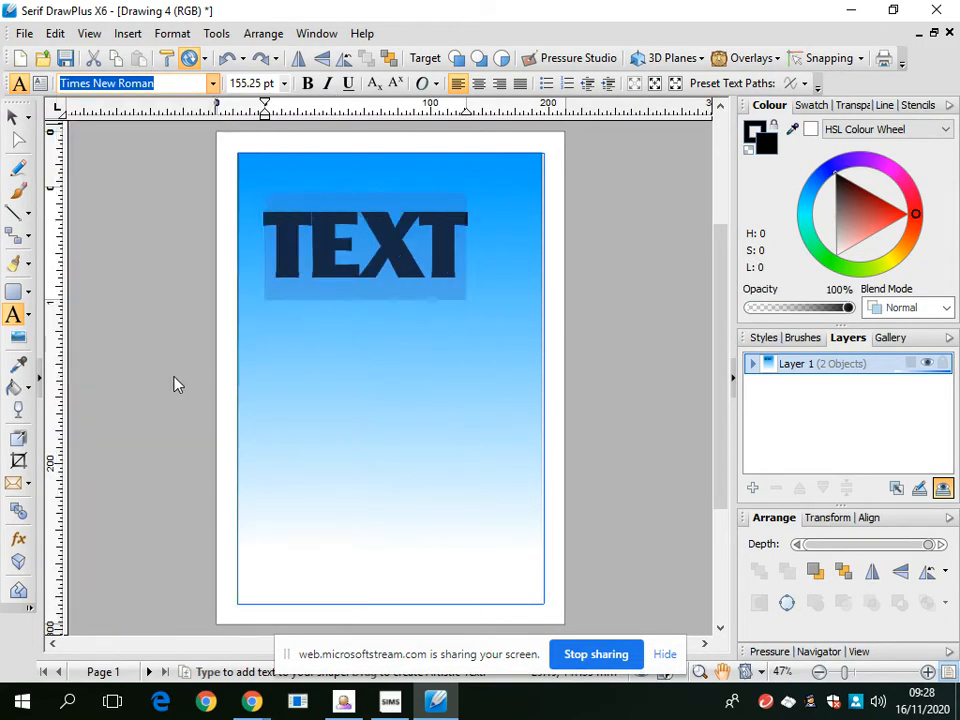
click(18, 483)
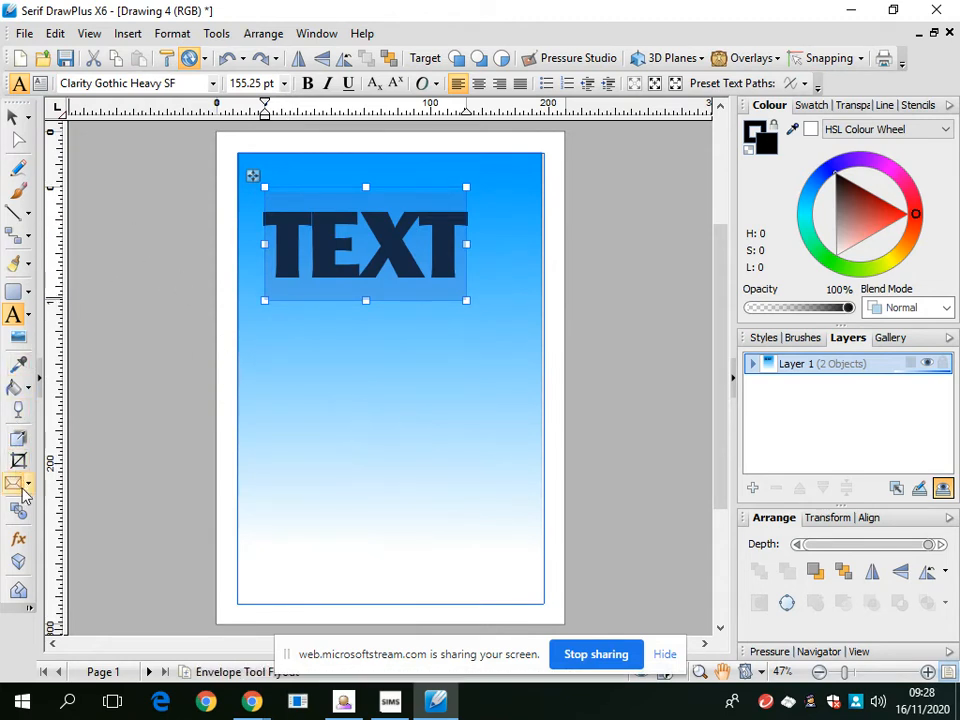
mouse_move(17, 485)
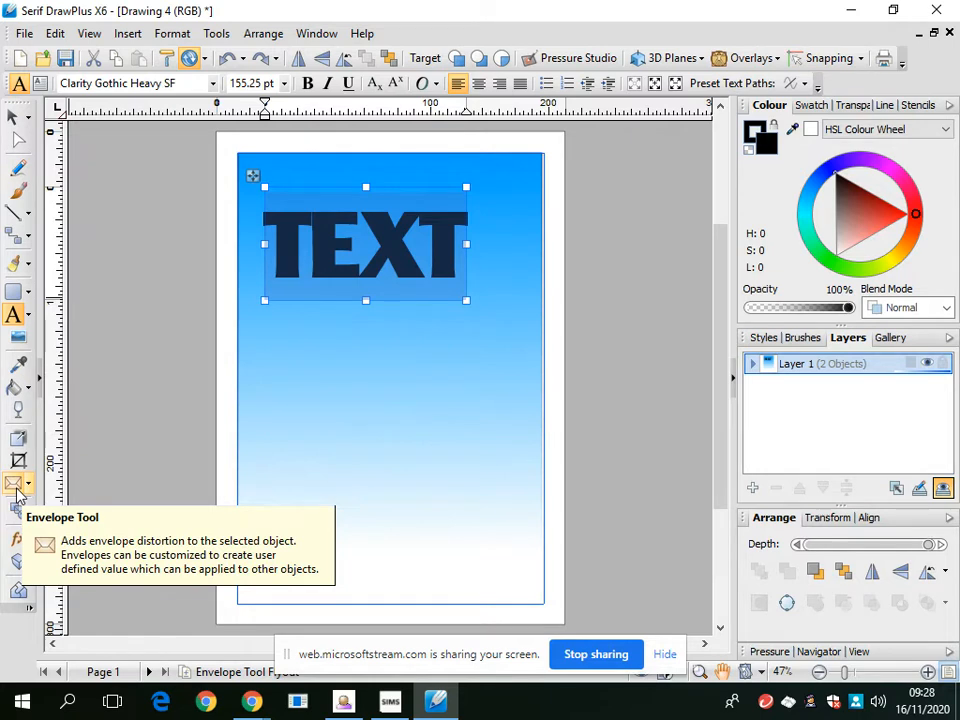
Warp the word TEXT with an envelope preset, curving its right end upward.
click(17, 484)
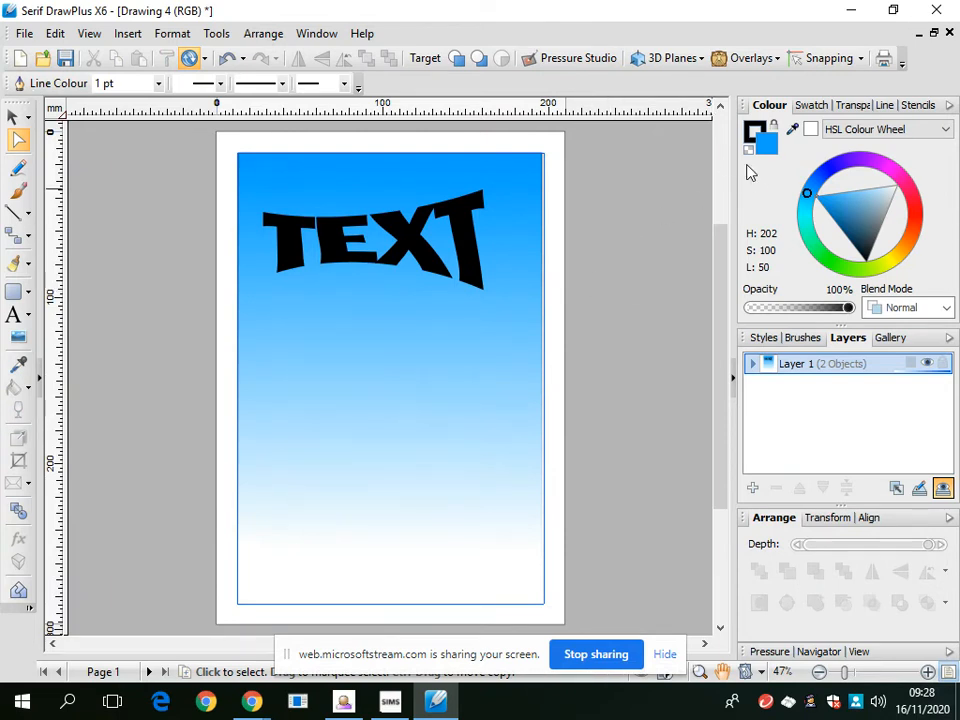
mouse_move(925, 112)
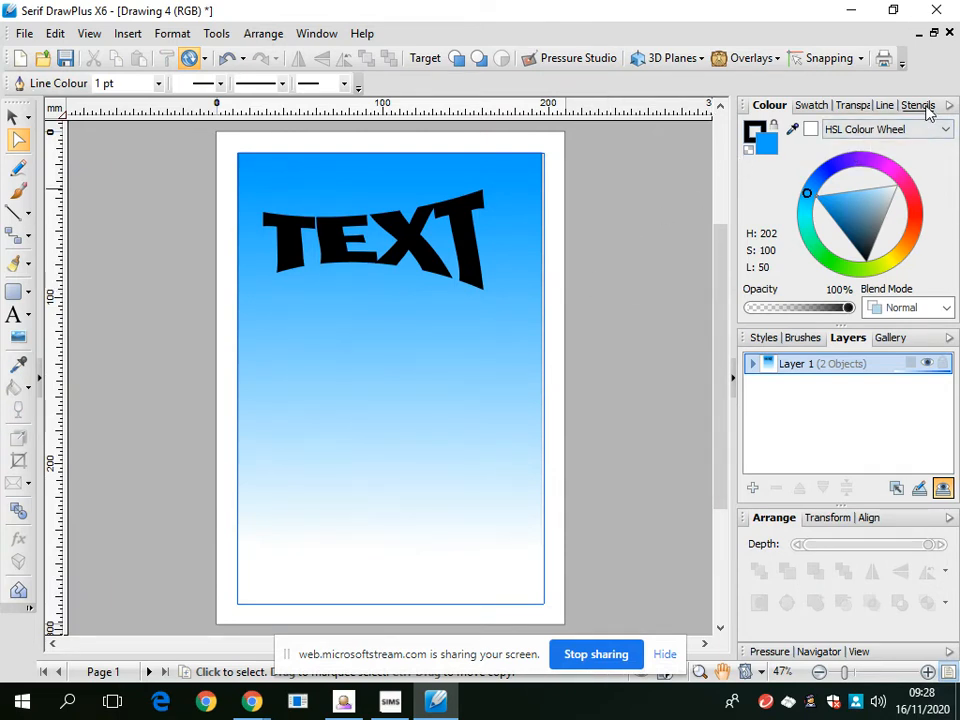
click(913, 105)
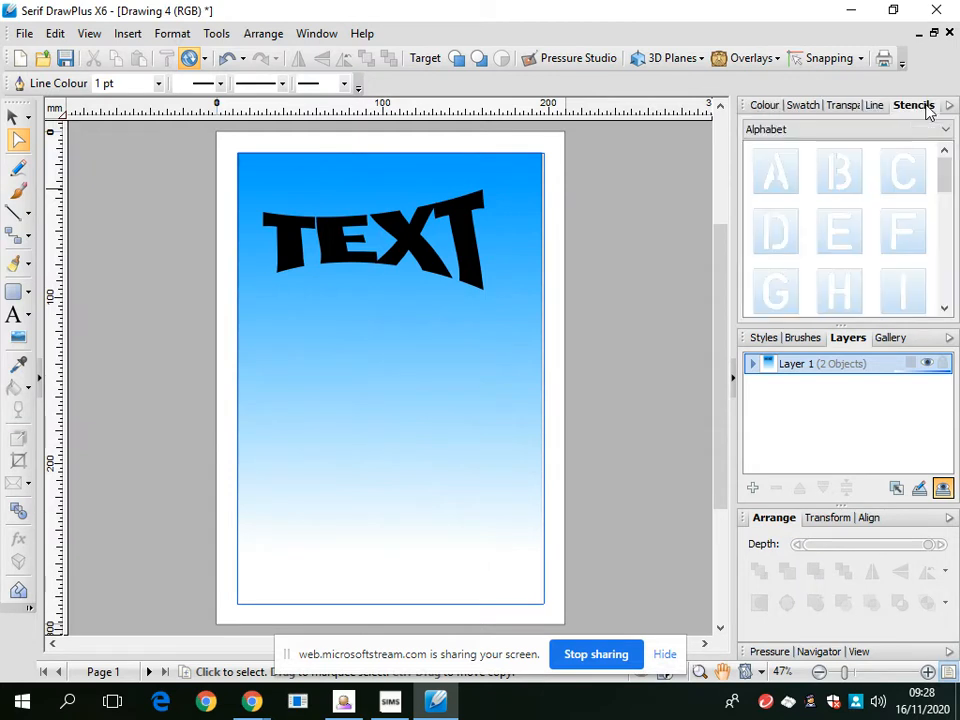
Add the Alphabet letter A stencil below the text, then deselect it.
click(776, 172)
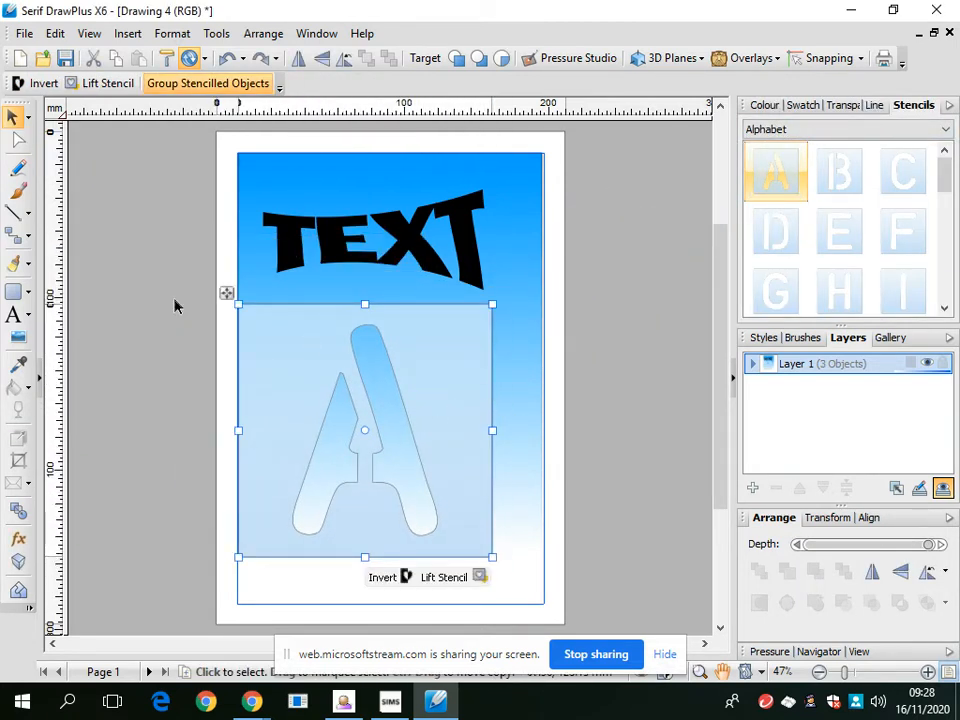
click(18, 191)
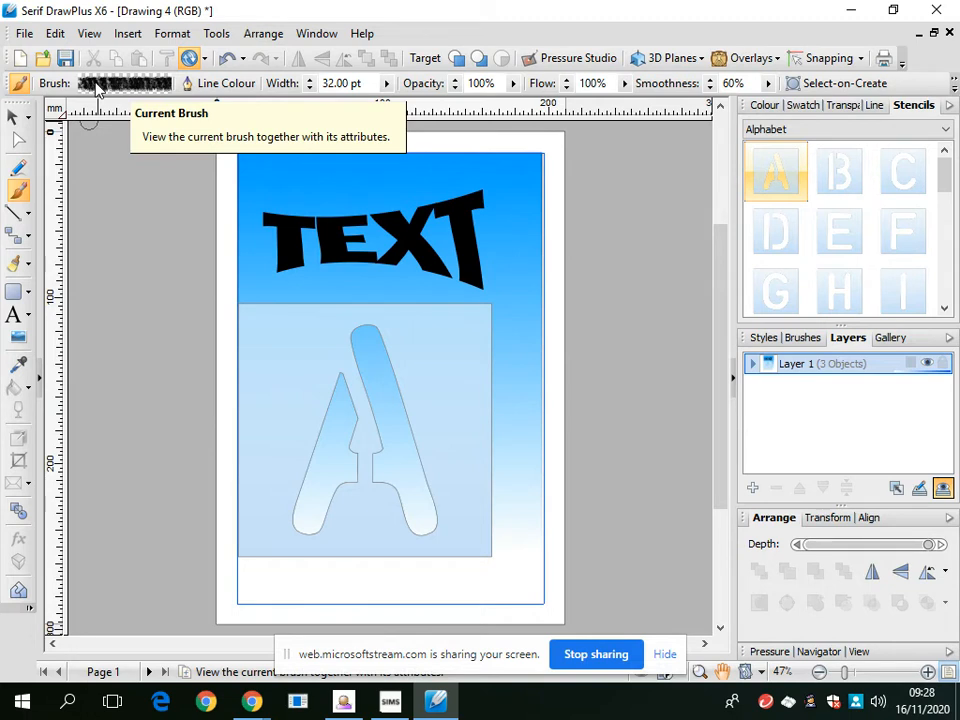
mouse_move(200, 108)
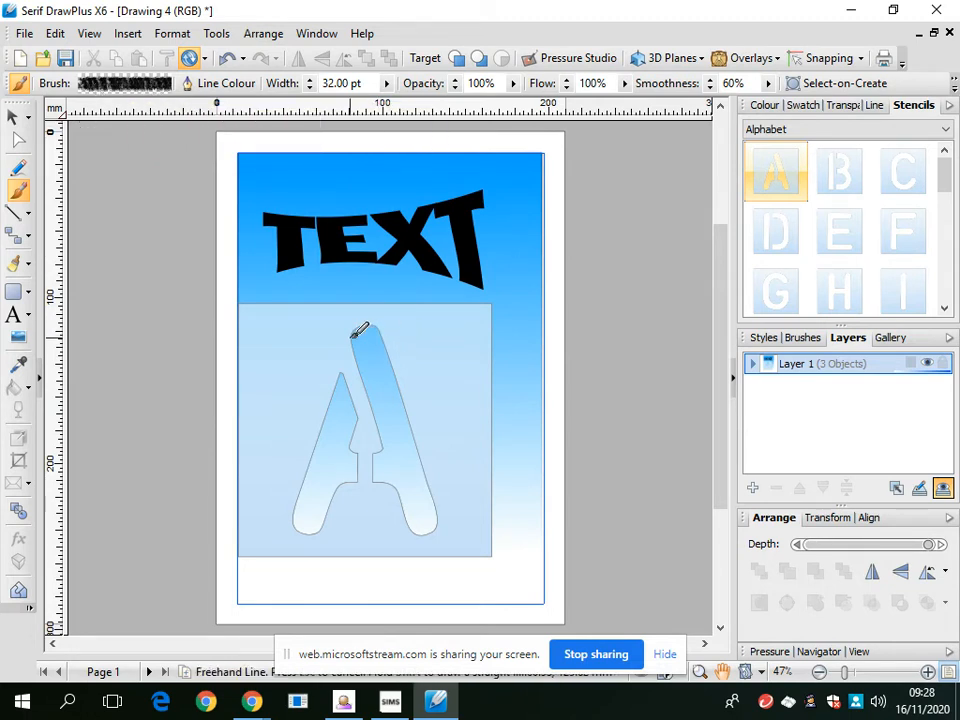
Paint a first black brush stroke at the top of the A stencil.
drag(360, 340, 370, 360)
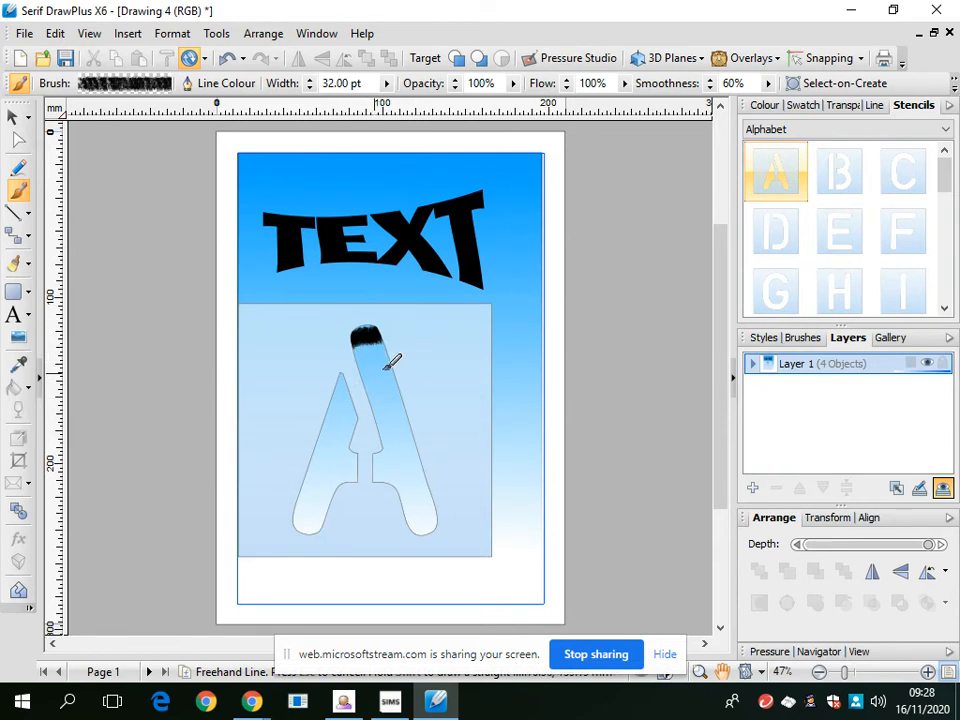